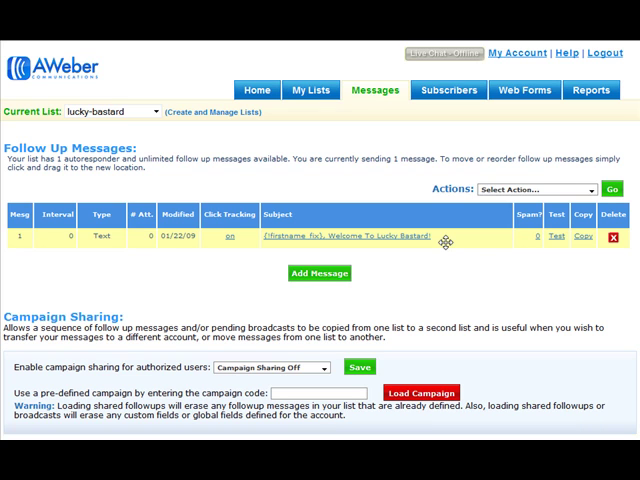
# Step: Add a second follow-up message and bring it into the editor
pyautogui.click(375, 89)
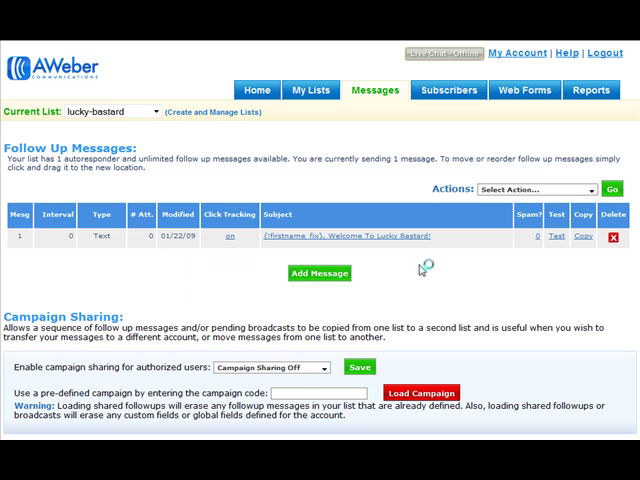
pyautogui.click(320, 272)
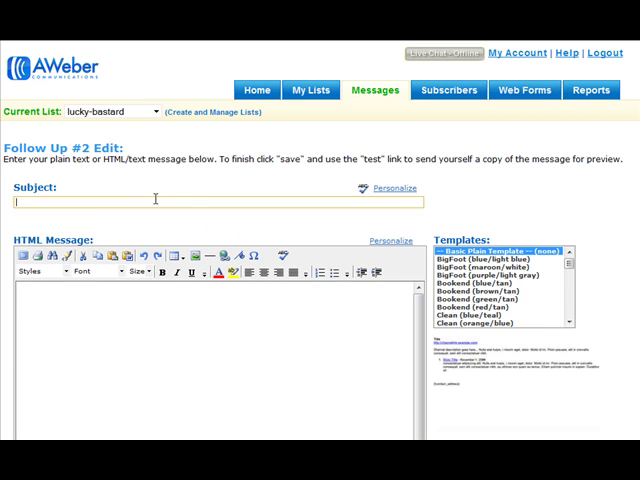
# Step: Set the subject to "{!firstname_fix}, Here's Free Report" using the first-name personalization field
pyautogui.click(393, 188)
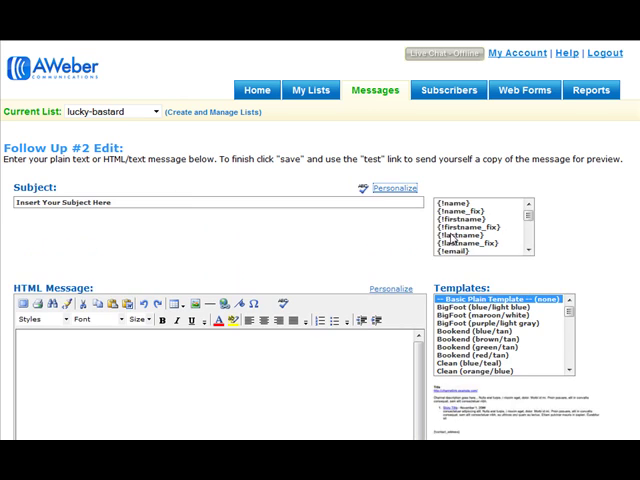
pyautogui.click(460, 230)
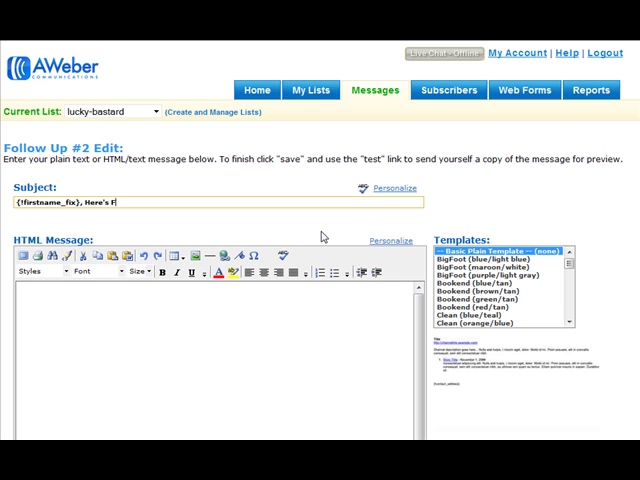
pyautogui.write('ree R')
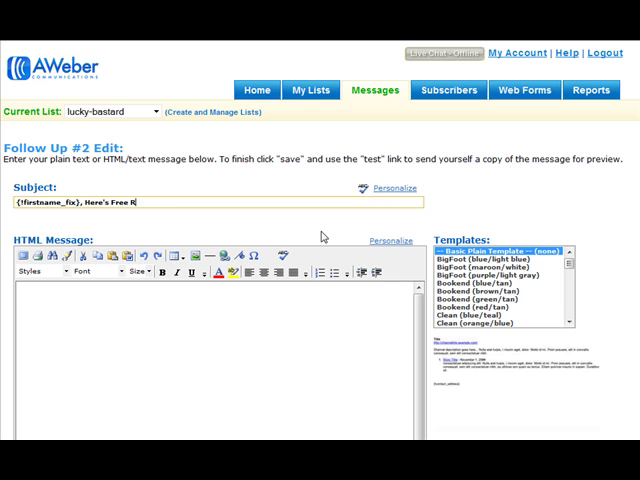
pyautogui.write('eport')
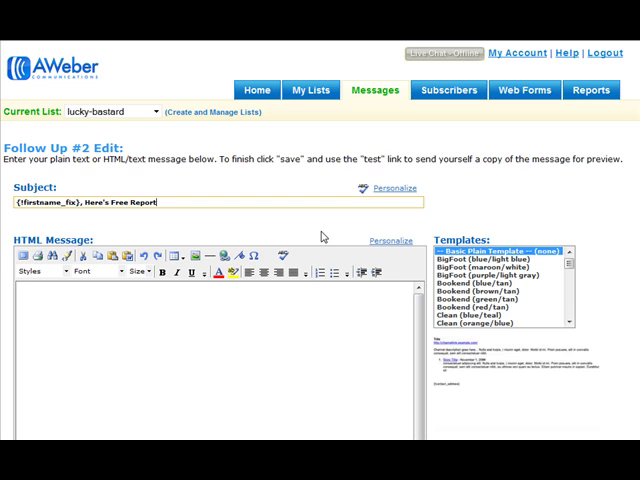
pyautogui.scroll(-3)
pyautogui.write('Hi')
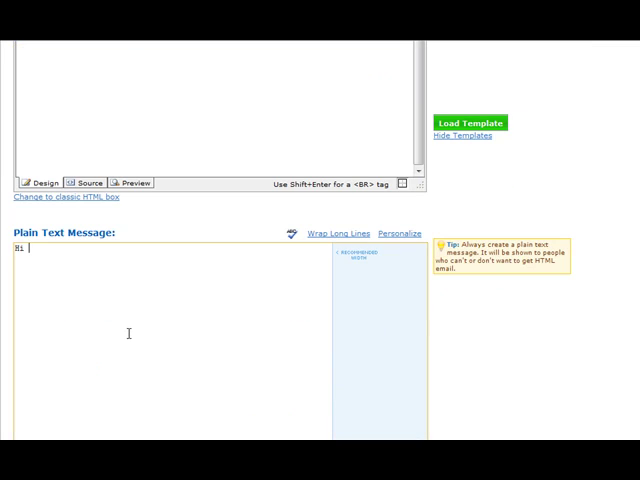
# Step: Write the plain-text body "Hi {!firstname_fix}," then "qwerty", with the interval showing 4 days
pyautogui.click(404, 233)
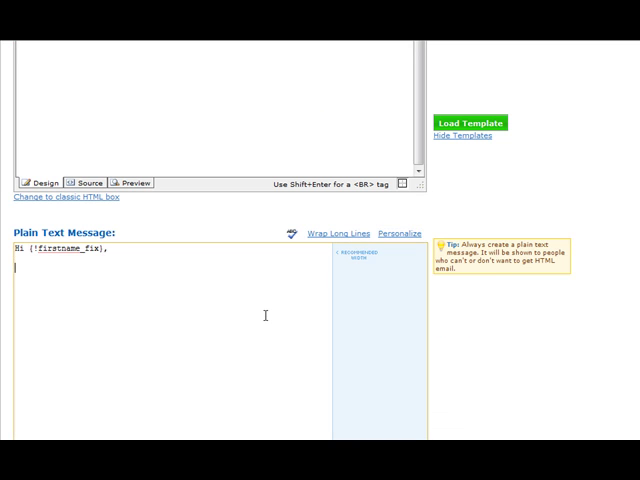
pyautogui.write('qwerty')
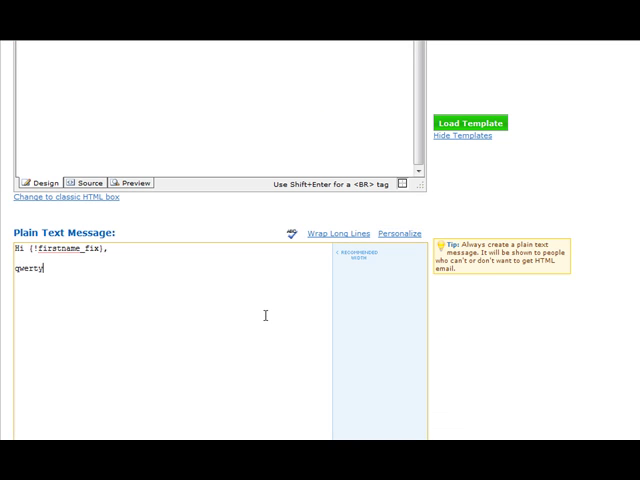
pyautogui.scroll(-3)
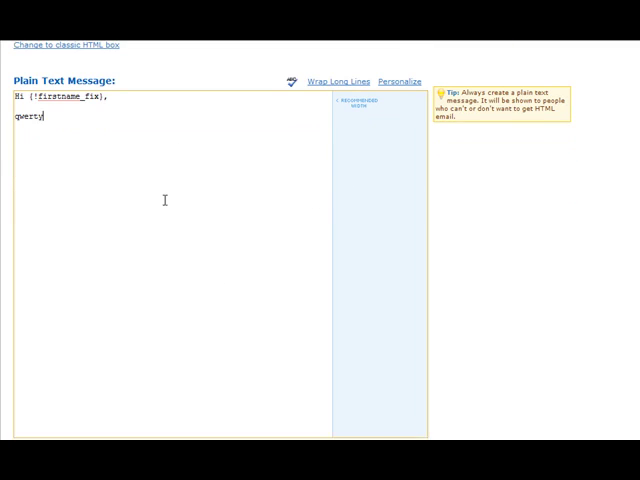
pyautogui.scroll(-3)
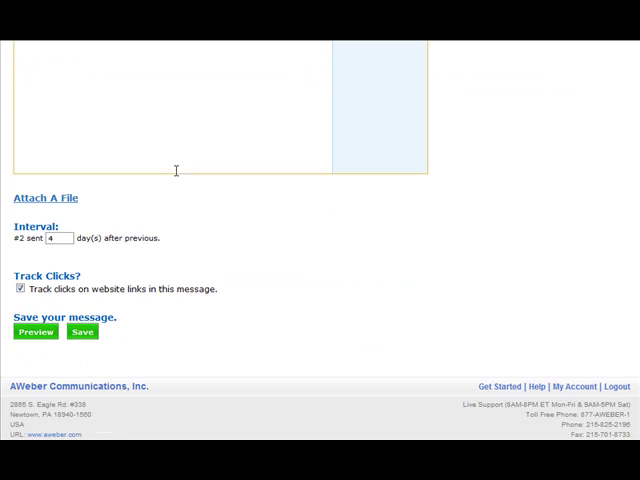
pyautogui.click(61, 238)
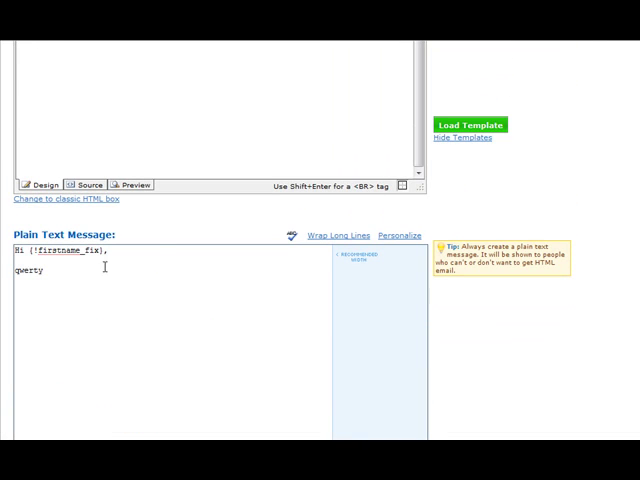
pyautogui.scroll(3)
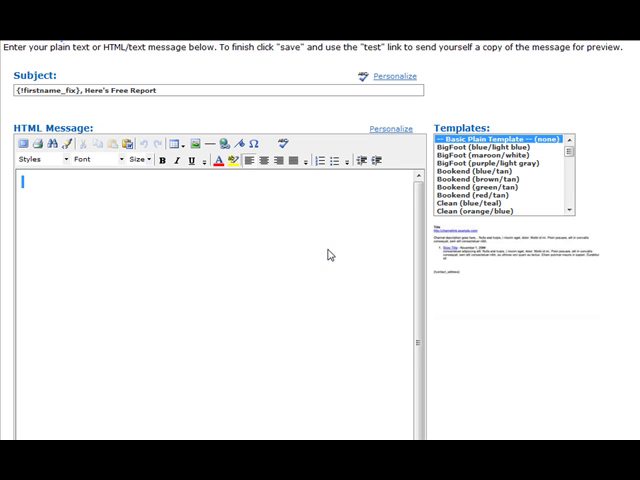
pyautogui.scroll(-3)
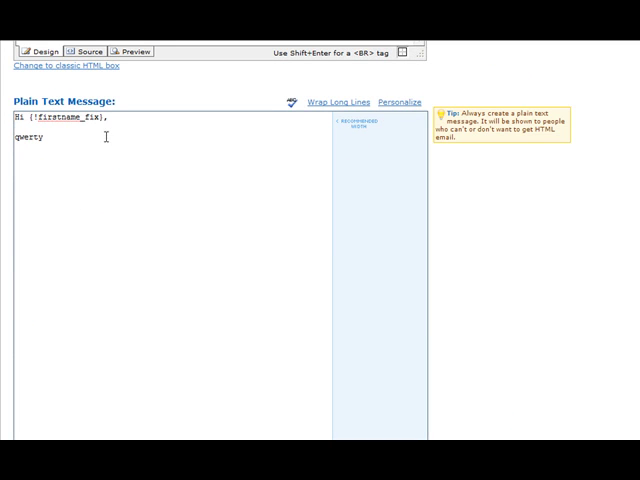
pyautogui.scroll(-3)
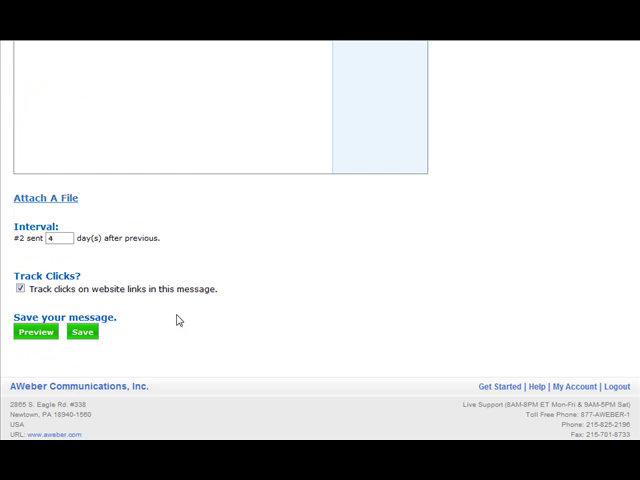
pyautogui.scroll(3)
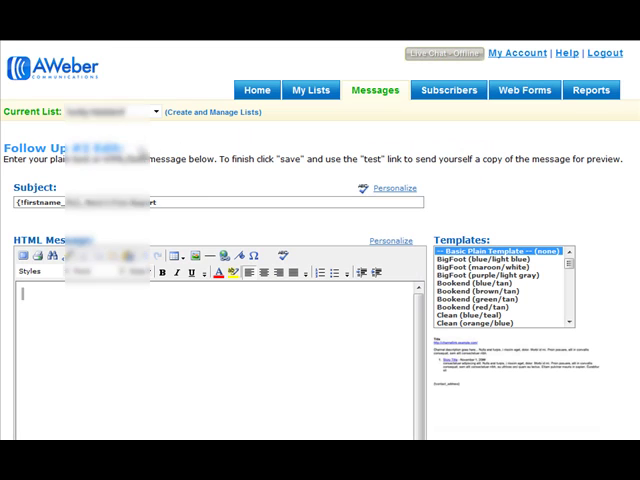
# Step: Switch the current list to intellective to show its 13 plain-text follow-up messages
pyautogui.click(152, 112)
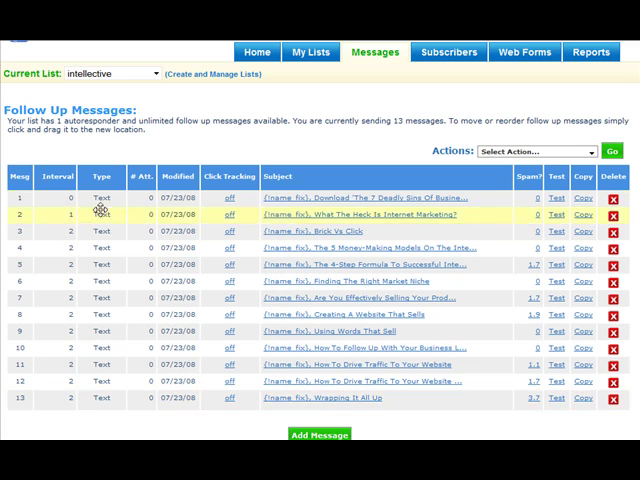
pyautogui.moveTo(208, 433)
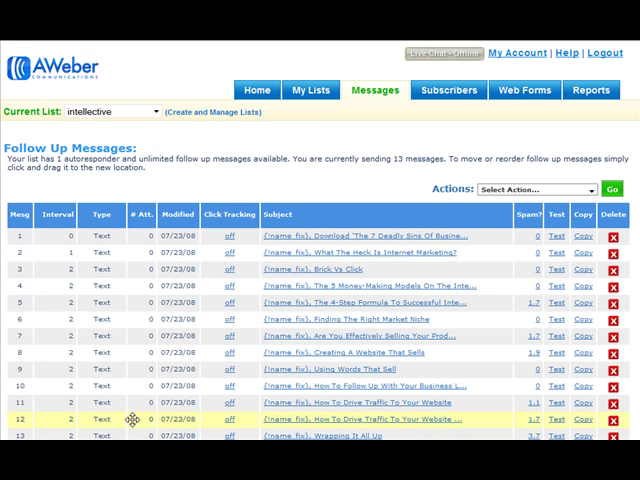
pyautogui.moveTo(297, 155)
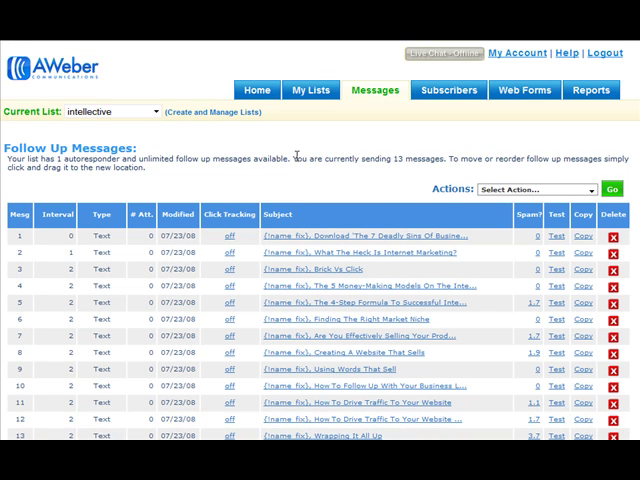